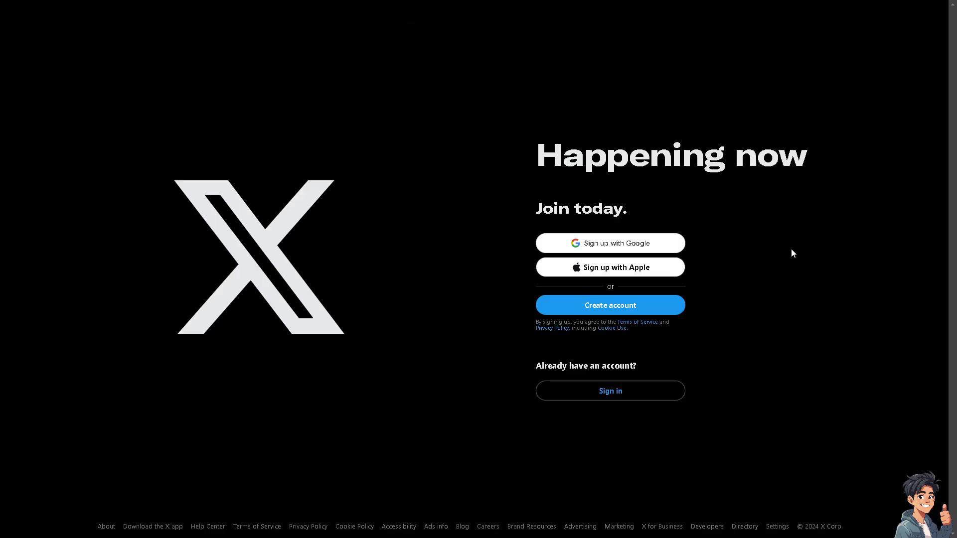
Step: Sign in to the X account from the landing page and reach the profile
left_click(610, 390)
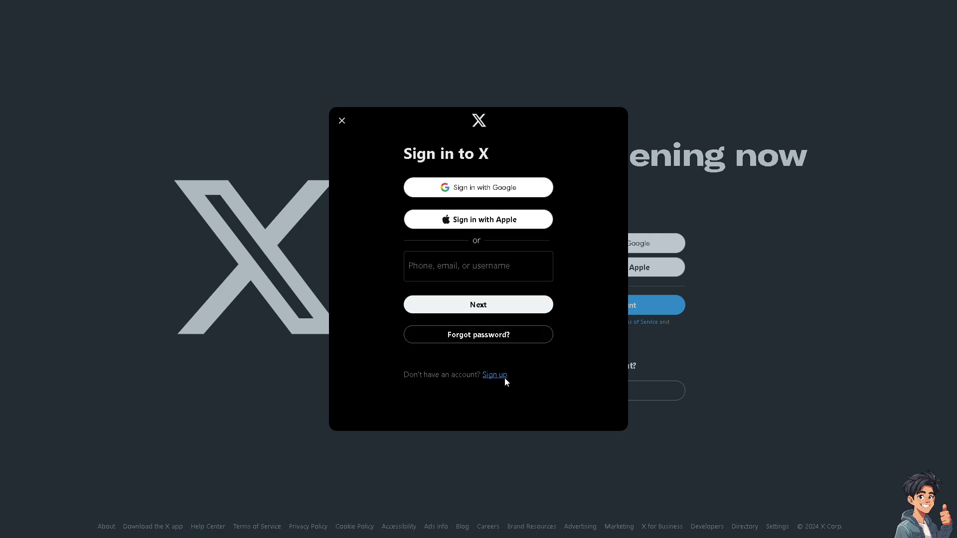
mouse_move(501, 379)
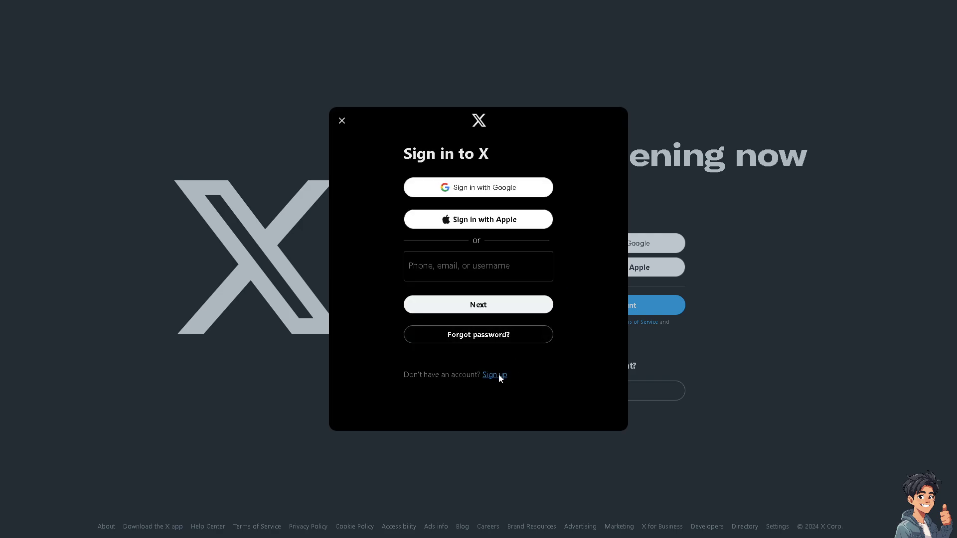
left_click(494, 373)
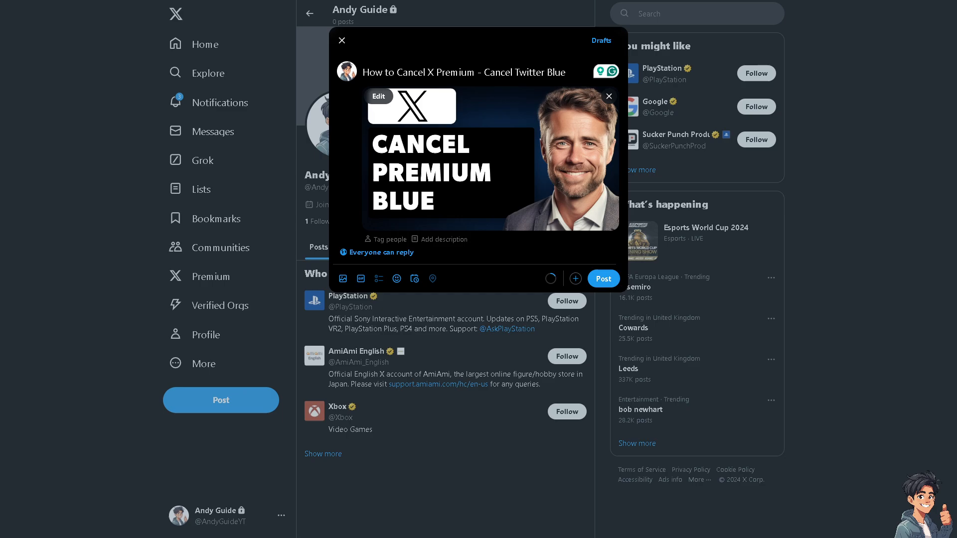
Step: Dismiss the open post draft and return to the home feed
left_click(602, 278)
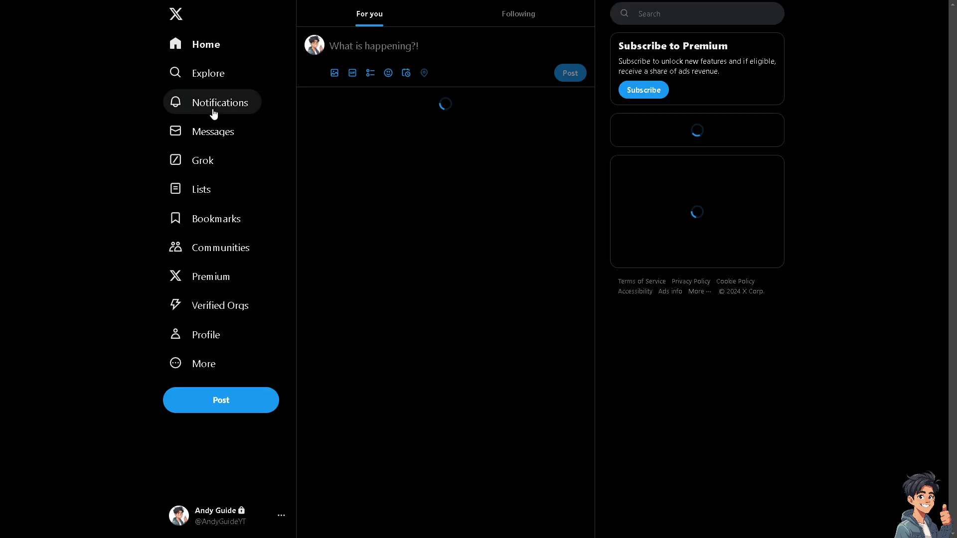
Step: Reach Settings and privacy via the More menu, then its Premium section
left_click(202, 363)
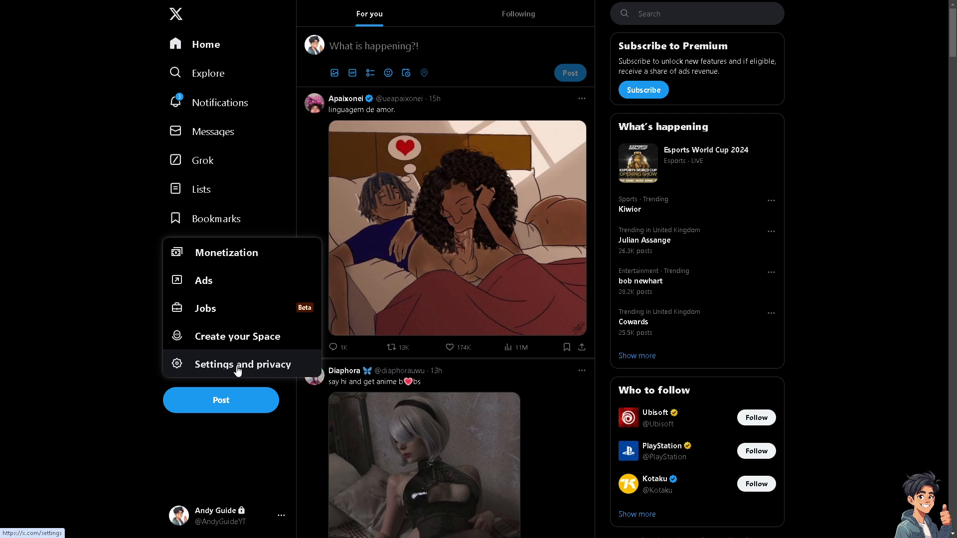
left_click(242, 364)
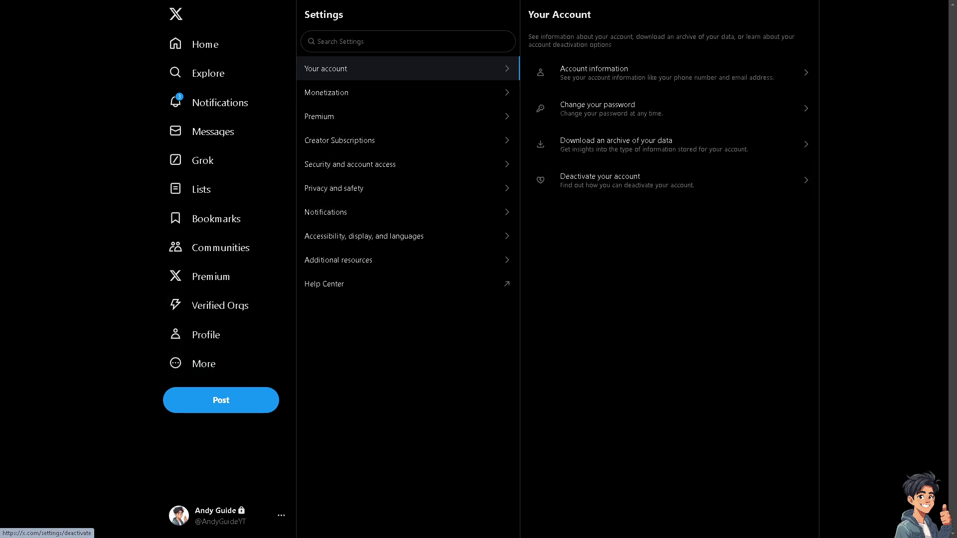
mouse_move(377, 140)
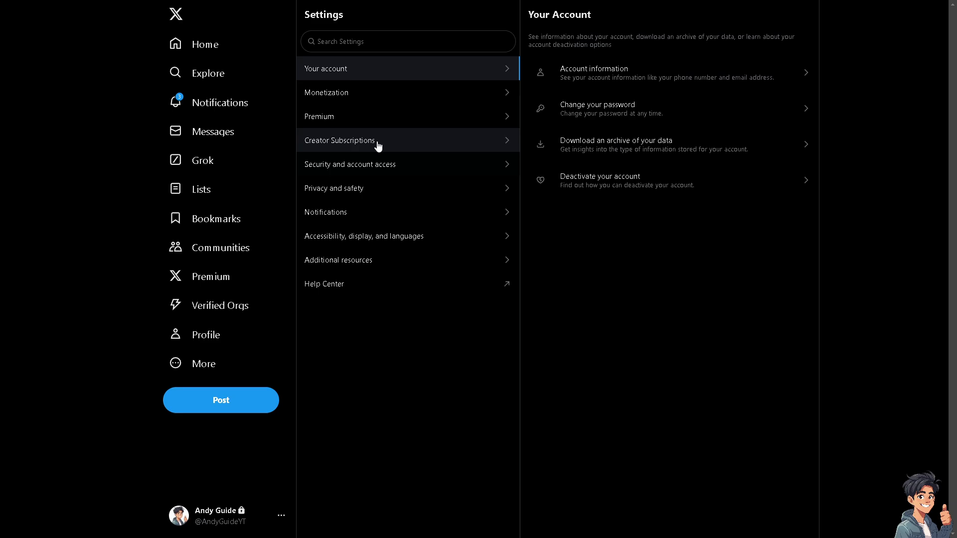
left_click(319, 117)
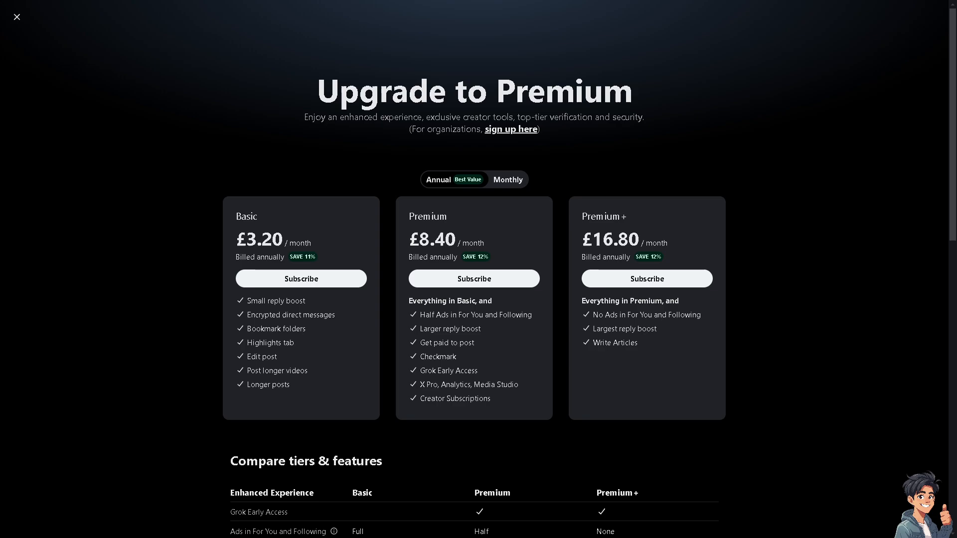
mouse_move(346, 214)
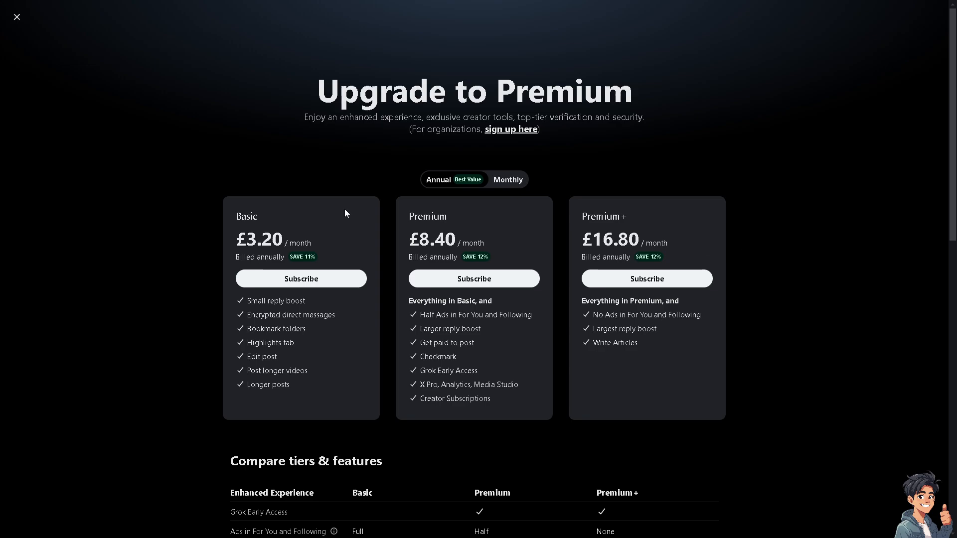
mouse_move(263, 215)
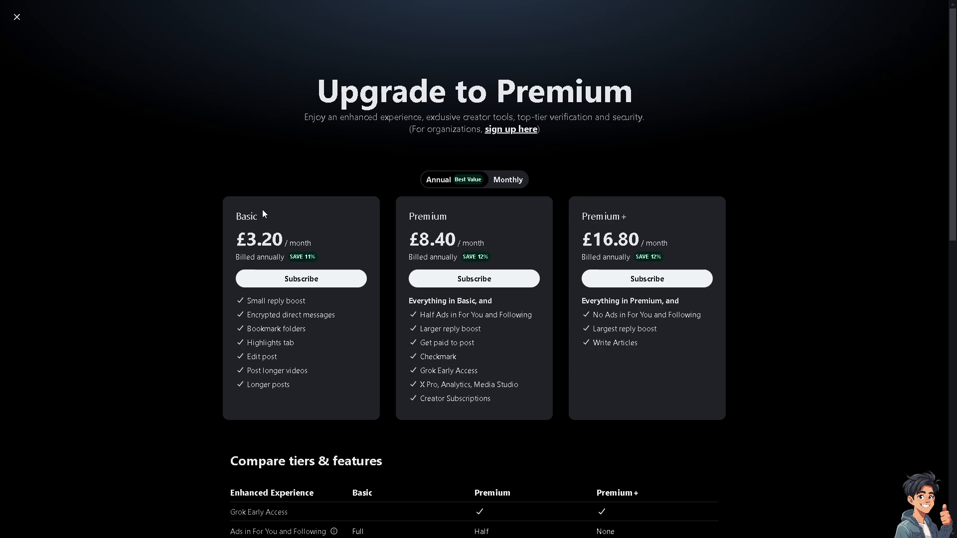
mouse_move(254, 221)
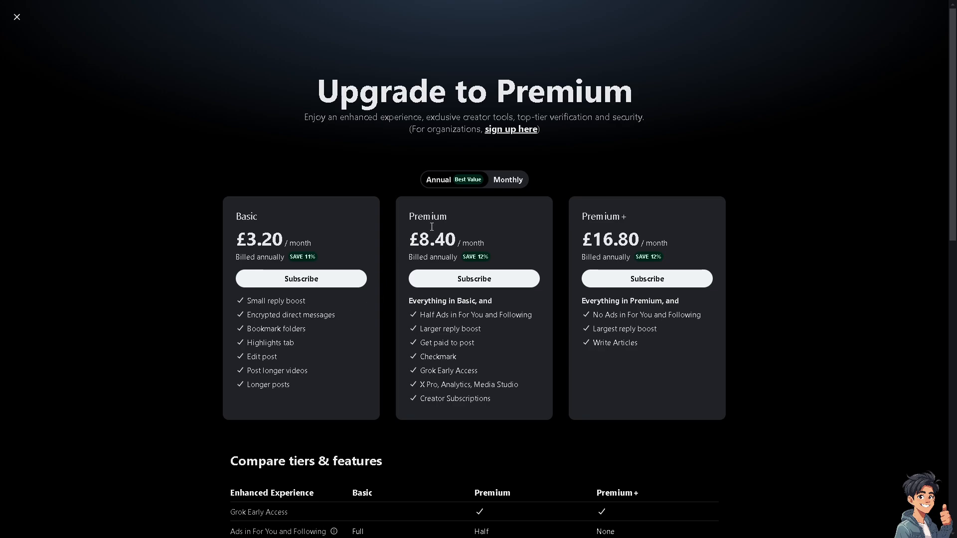
mouse_move(407, 218)
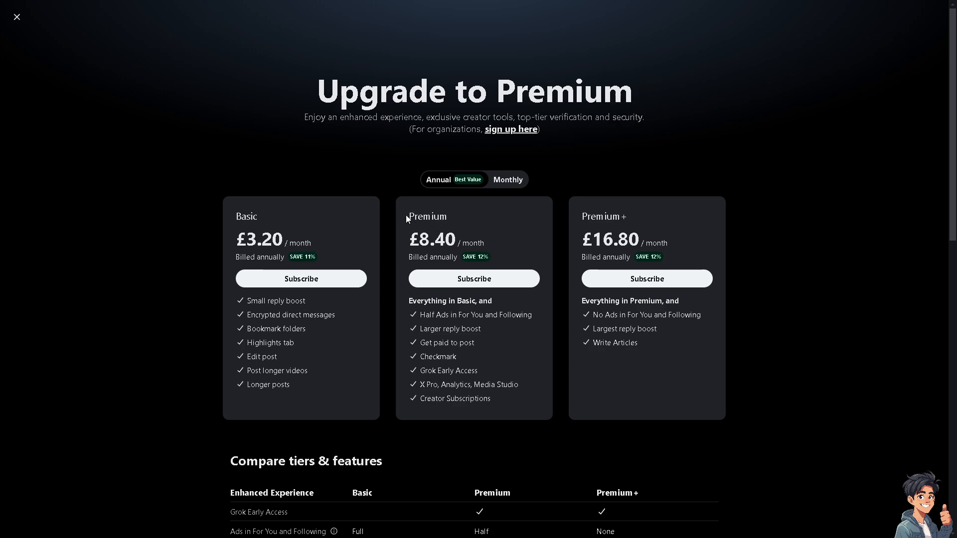
Step: Highlight the Premium tier name while reviewing the Basic, Premium and Premium+ cards
double_click(426, 217)
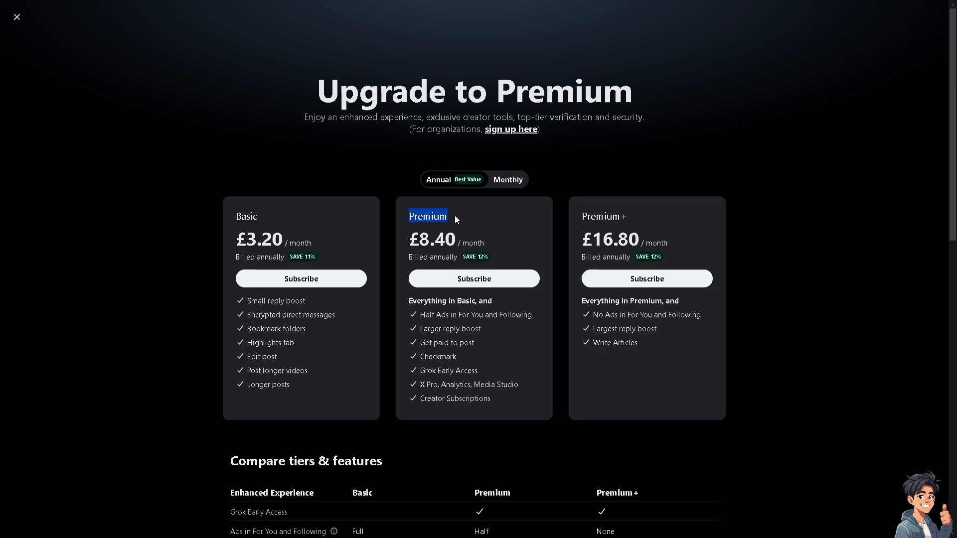
mouse_move(462, 229)
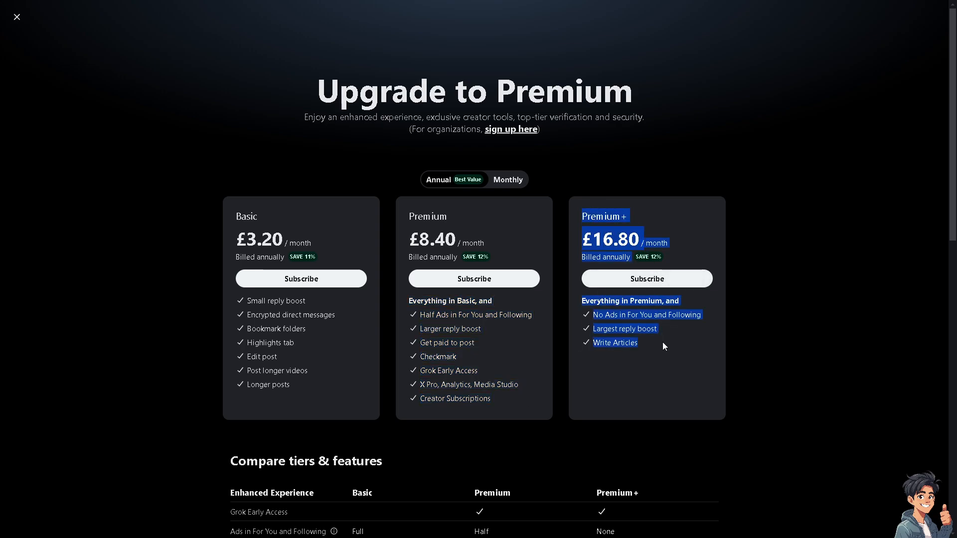
mouse_move(463, 229)
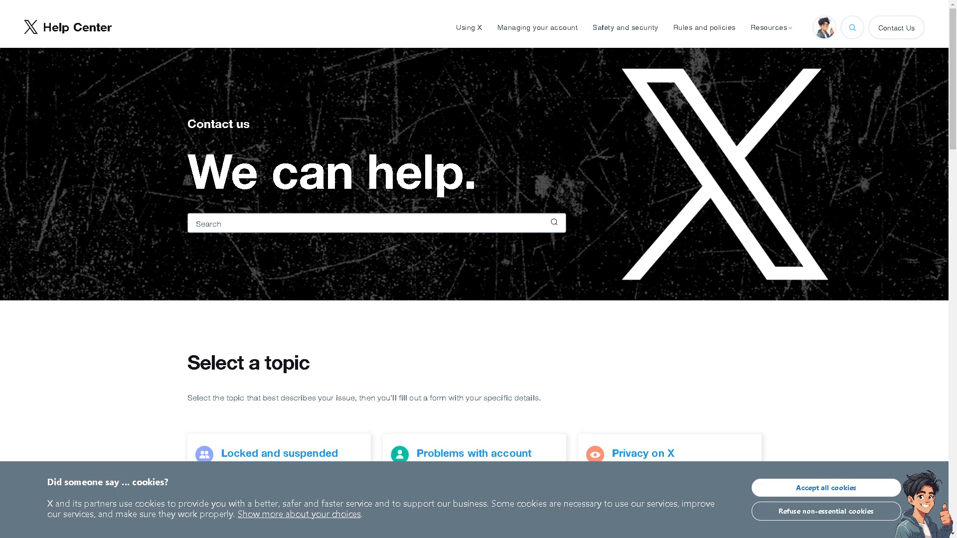
mouse_move(459, 347)
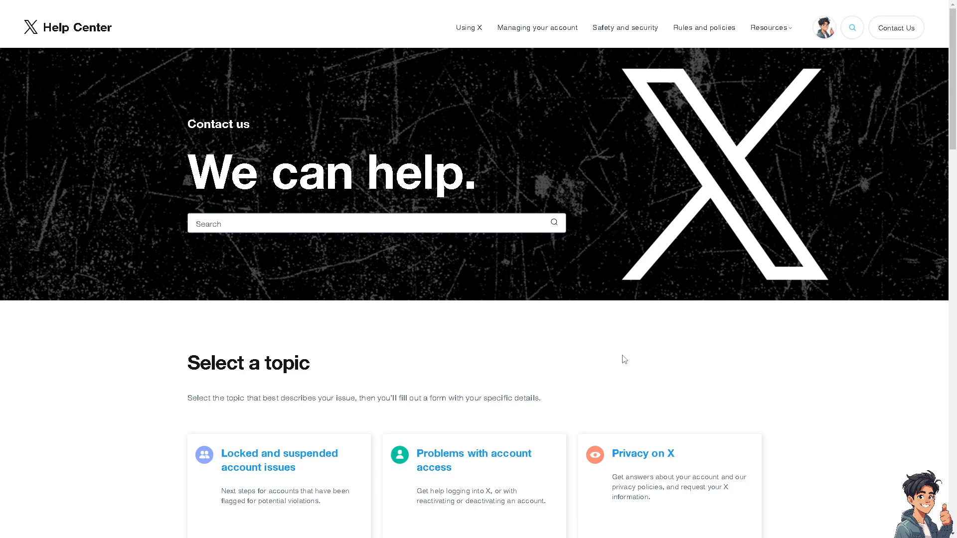
mouse_move(621, 360)
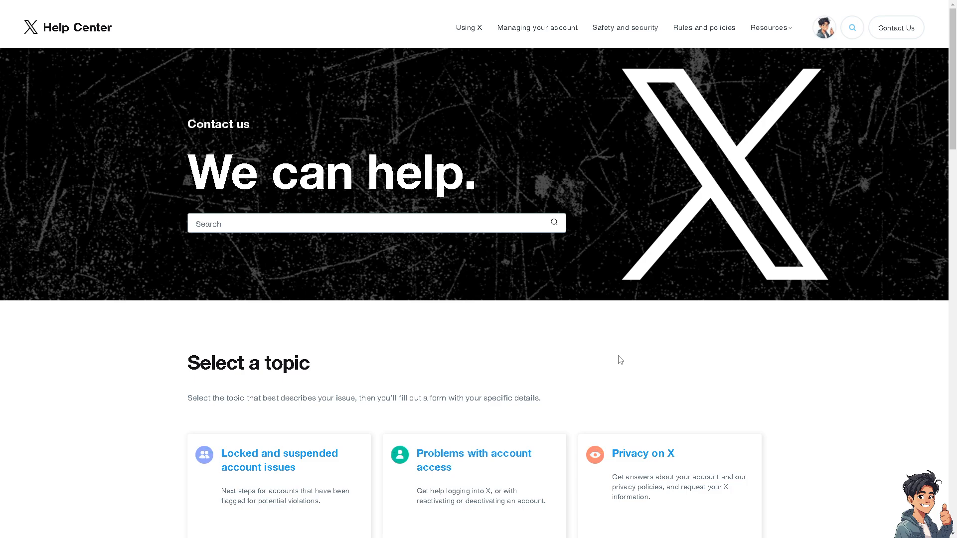
mouse_move(421, 380)
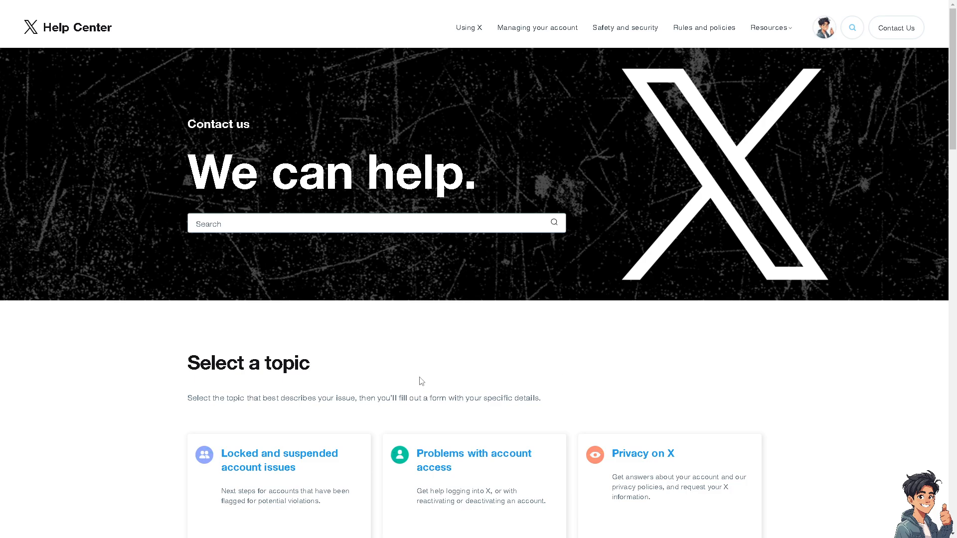
Step: Scroll the Help Center Contact us page down to the Select a topic list
scroll("down", 3)
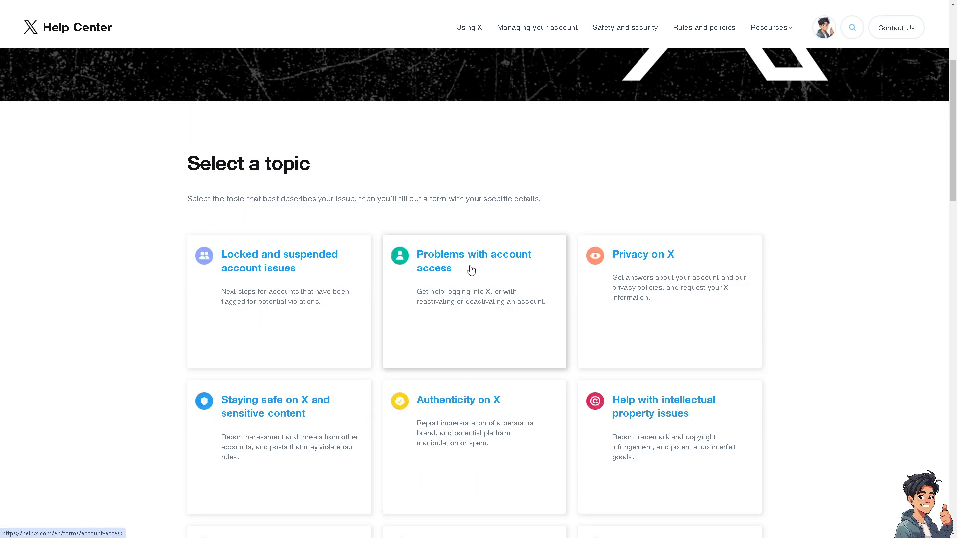
mouse_move(481, 271)
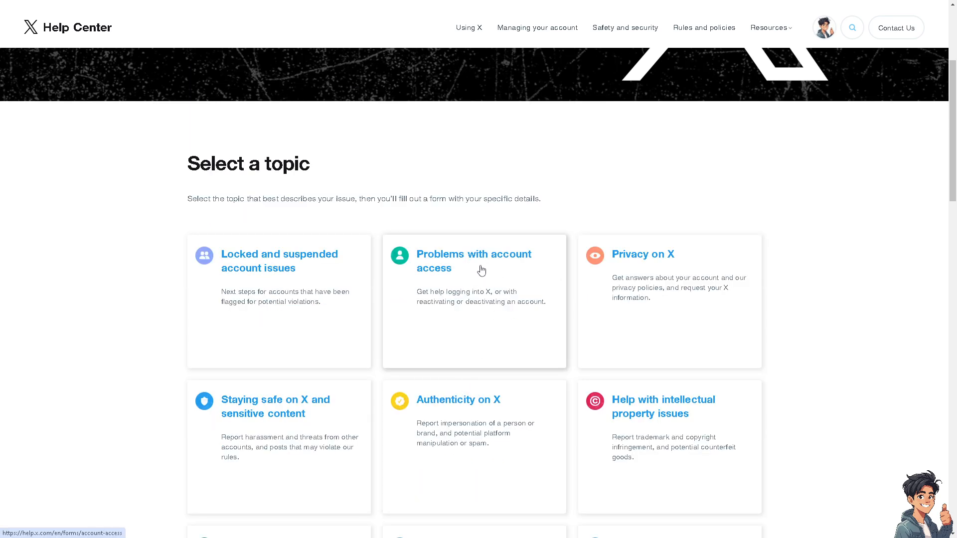
Step: Choose 'Problems with account access' and expand the 'How can we help' reasons dropdown
left_click(473, 261)
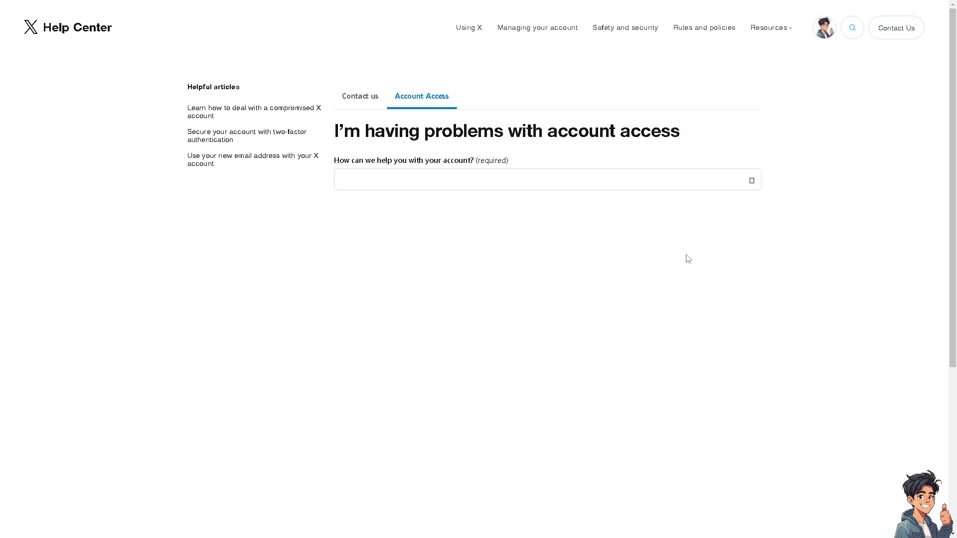
left_click(546, 179)
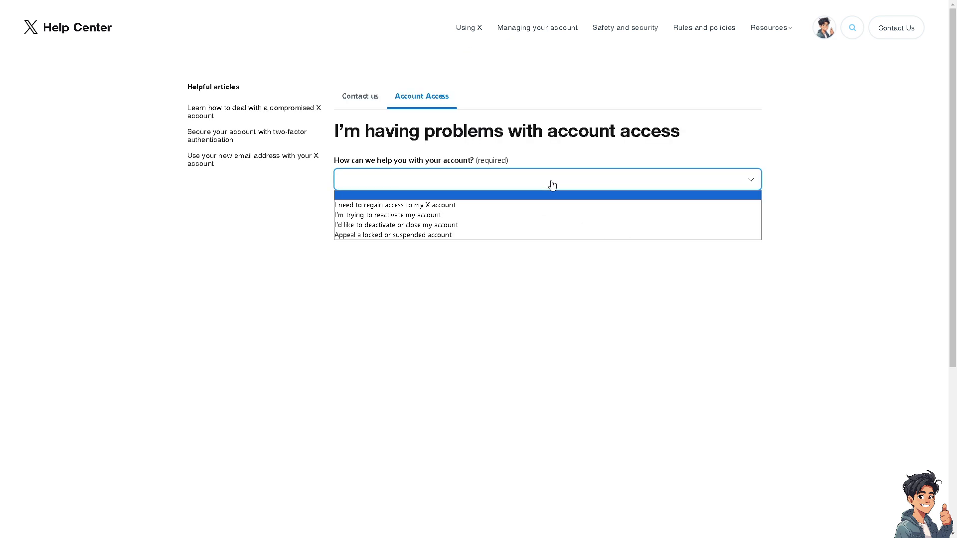